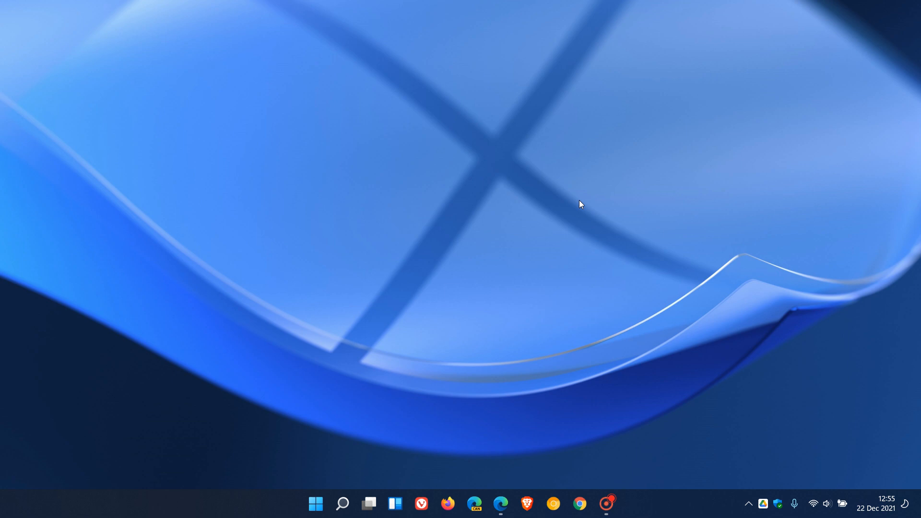
mouse_move(628, 246)
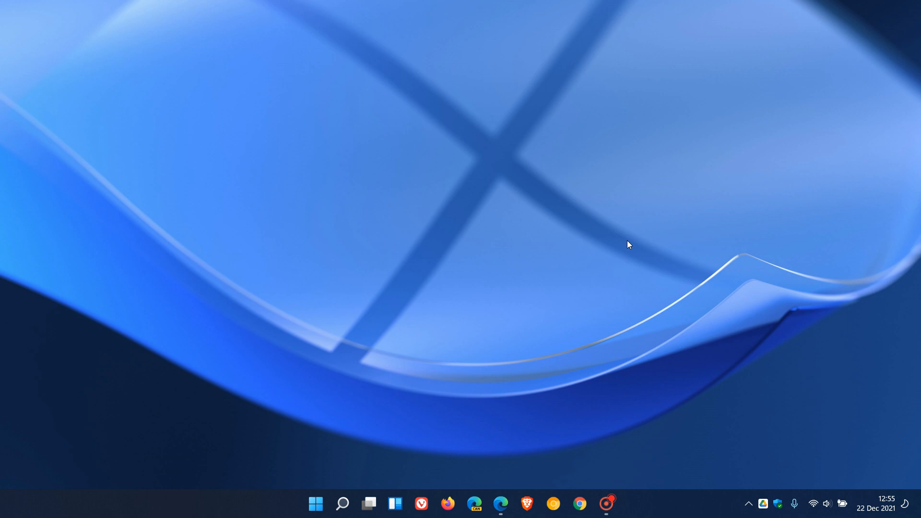
mouse_move(626, 236)
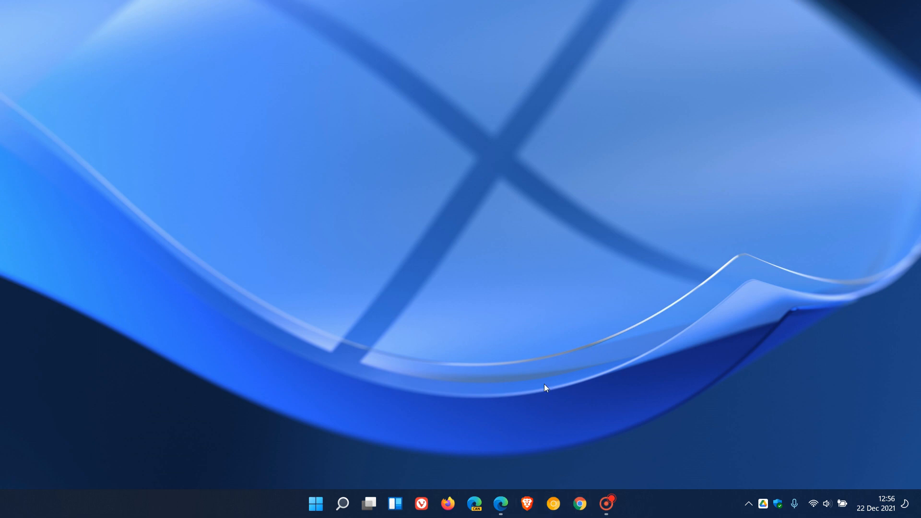
mouse_move(564, 232)
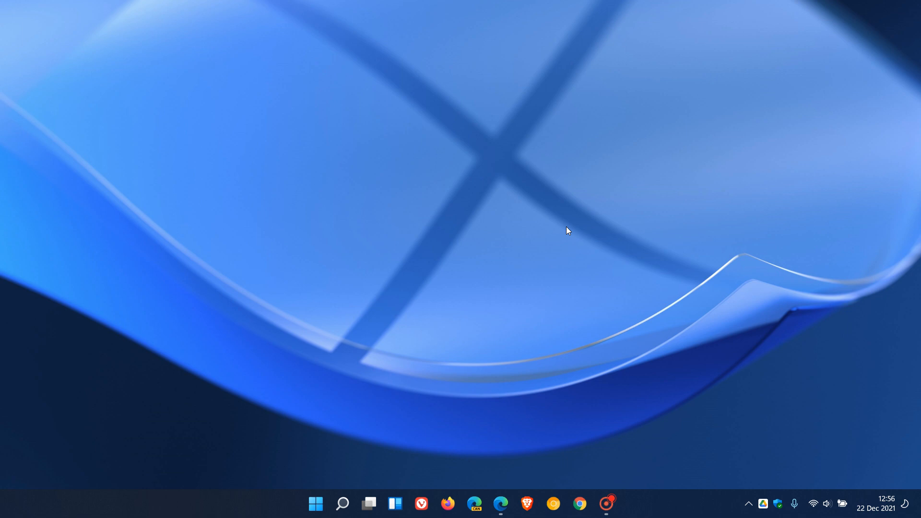
mouse_move(669, 516)
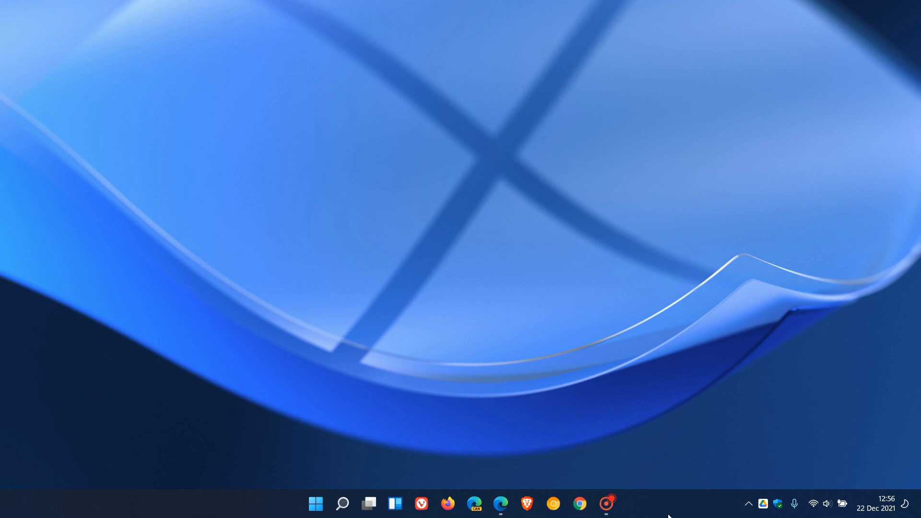
mouse_move(622, 340)
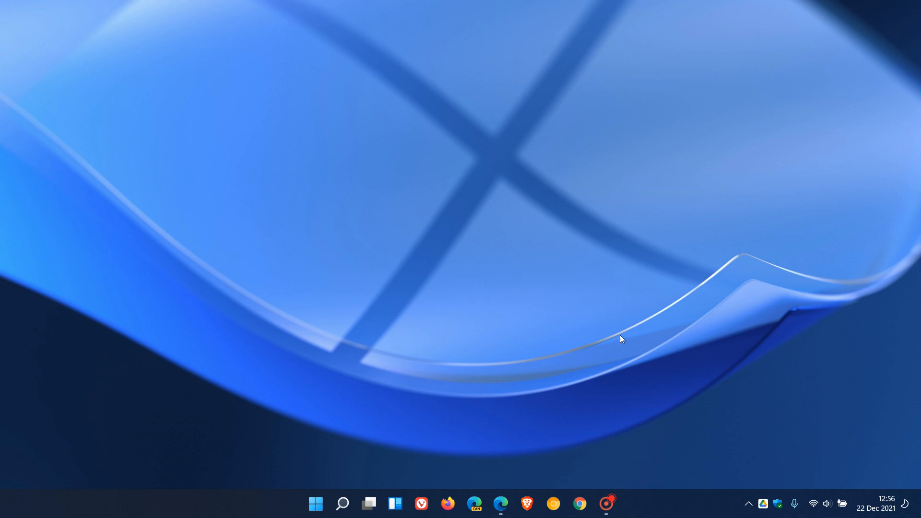
mouse_move(647, 262)
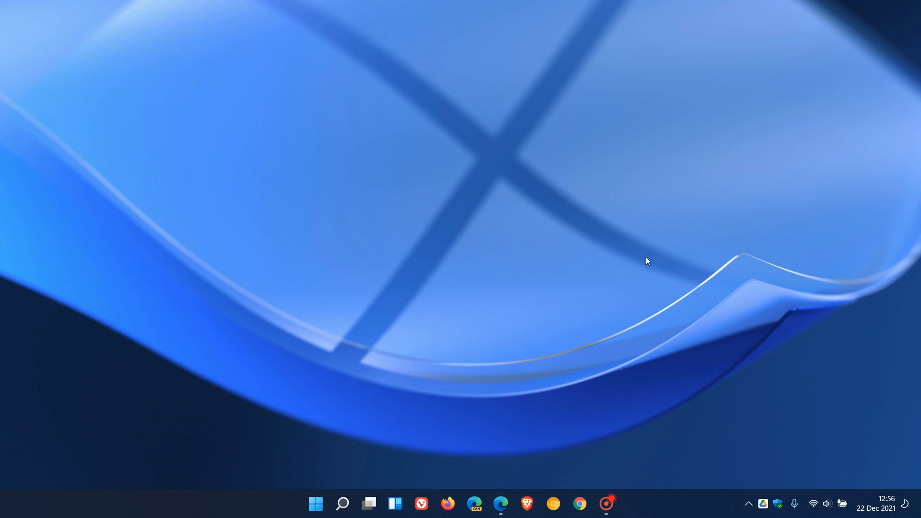
Launch Task Manager from the Start button's quick-link menu
right_click(316, 505)
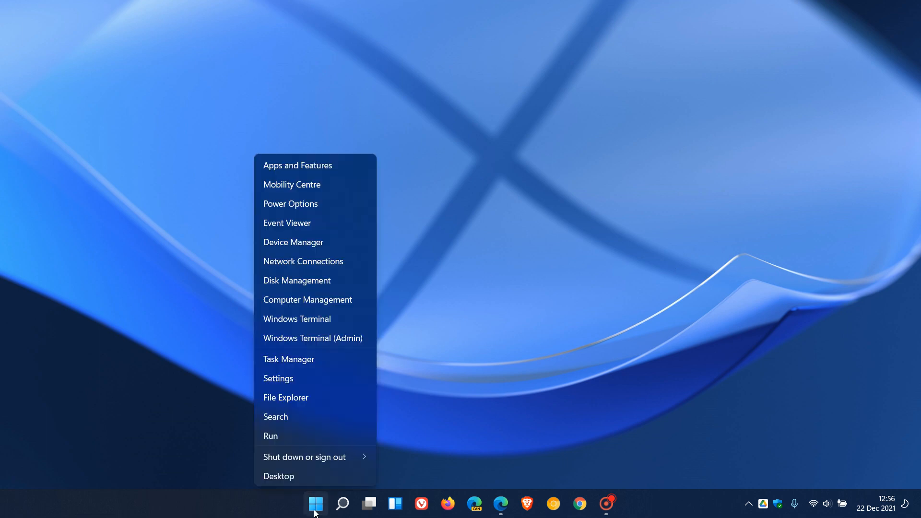
mouse_move(310, 362)
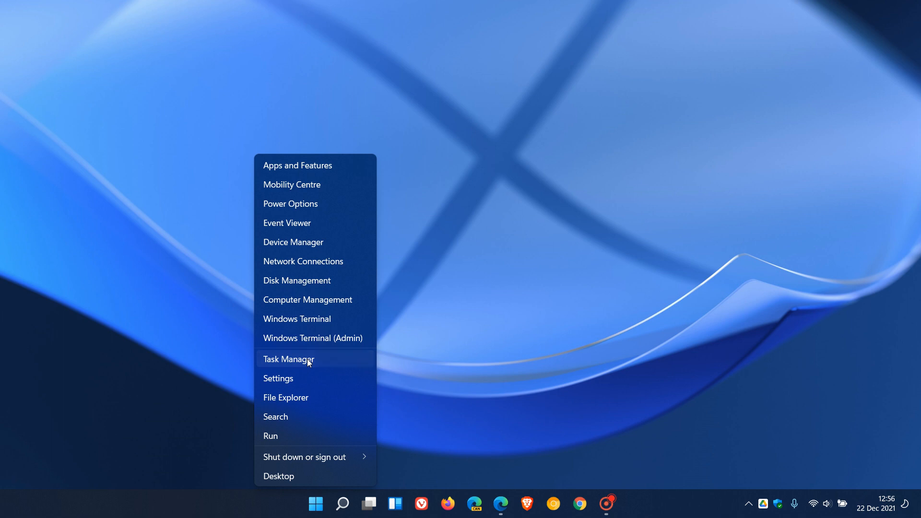
click(289, 359)
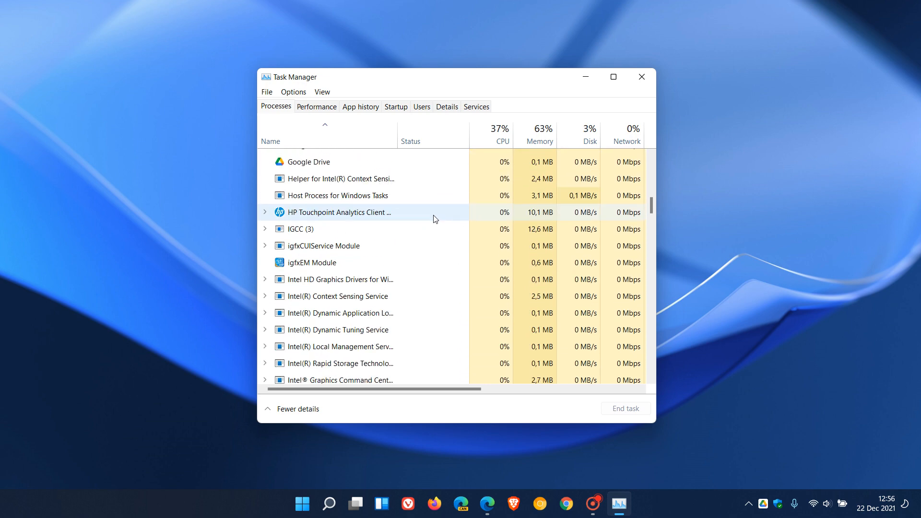
Scroll the Processes list down to Desktop Window Manager showing 92,3 MB memory
scroll(down, 3)
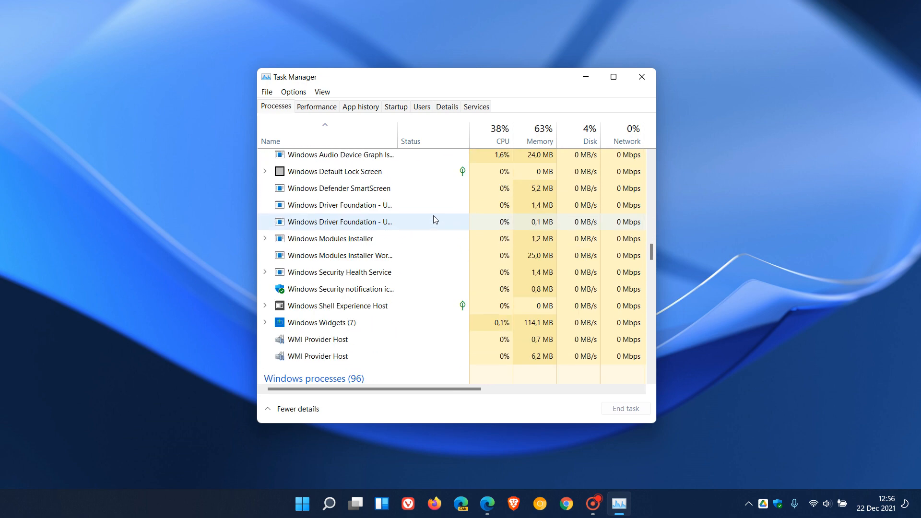
scroll(down, 3)
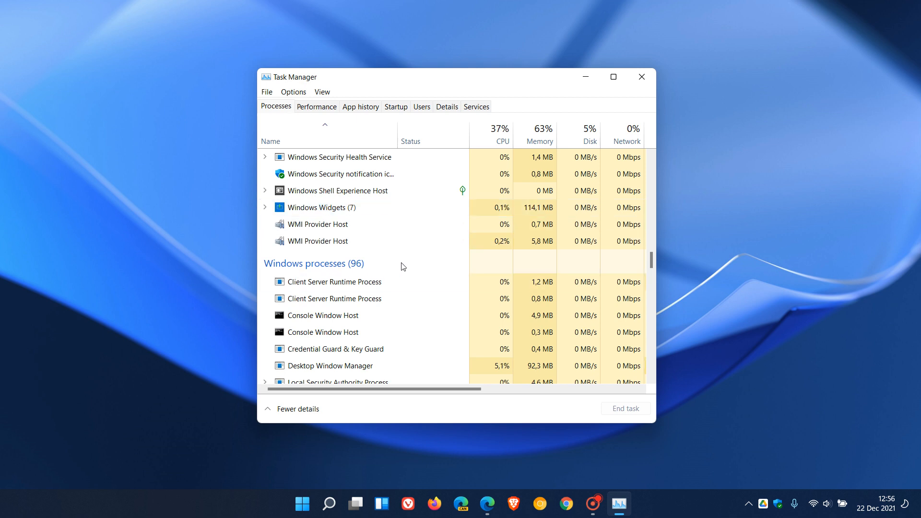
scroll(down, 3)
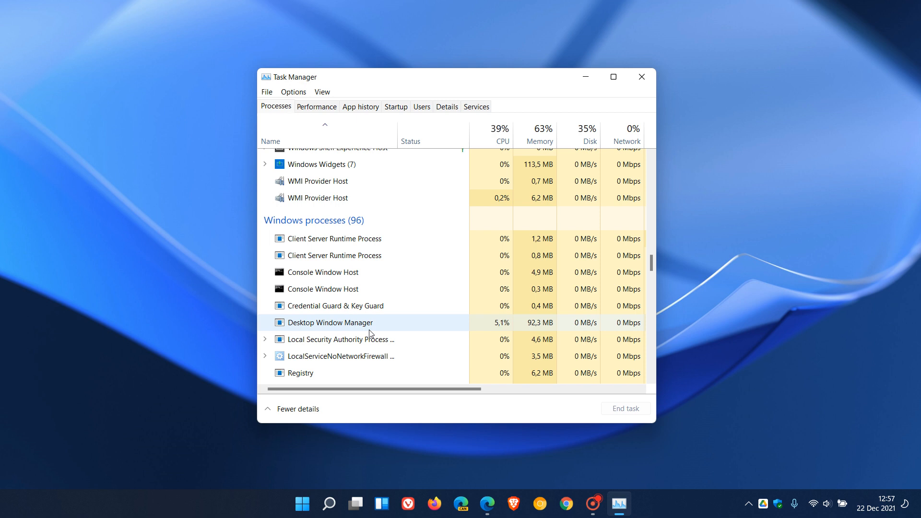
mouse_move(422, 331)
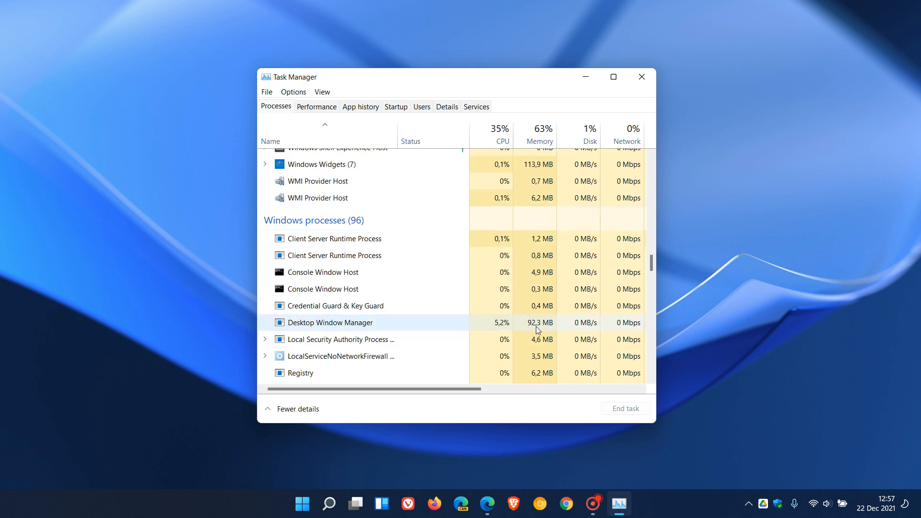
scroll(down, 3)
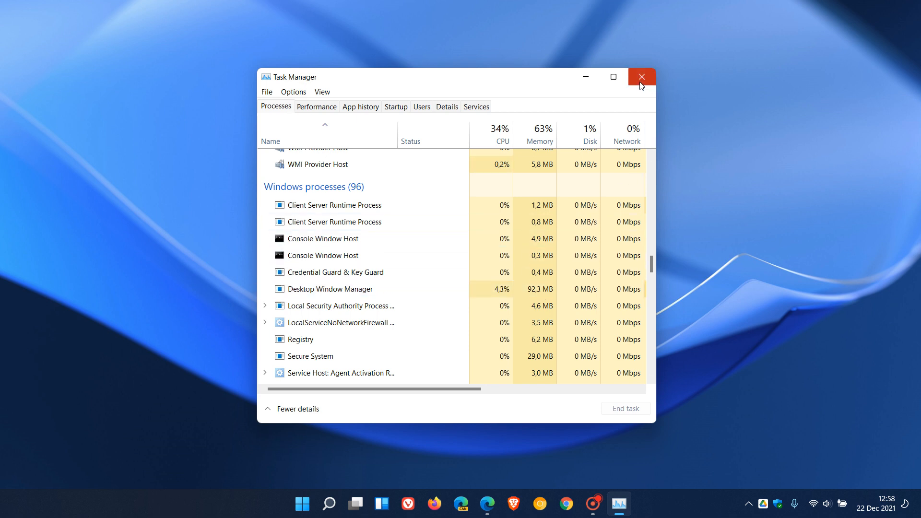
Close Task Manager and bring the Start button's quick-link menu back up
click(641, 76)
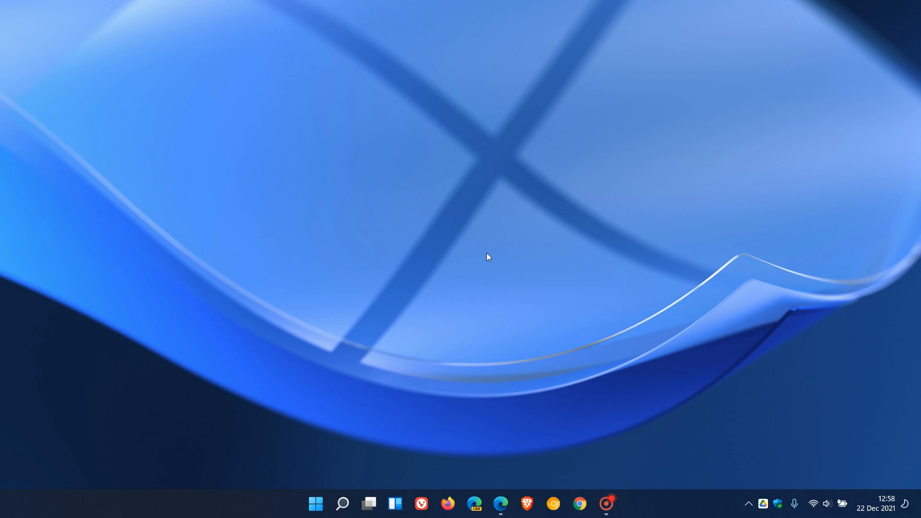
right_click(315, 502)
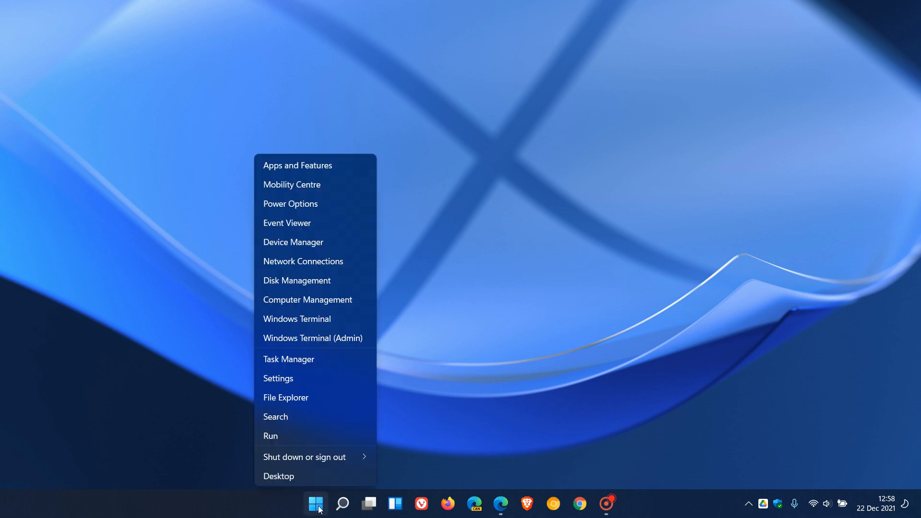
mouse_move(311, 426)
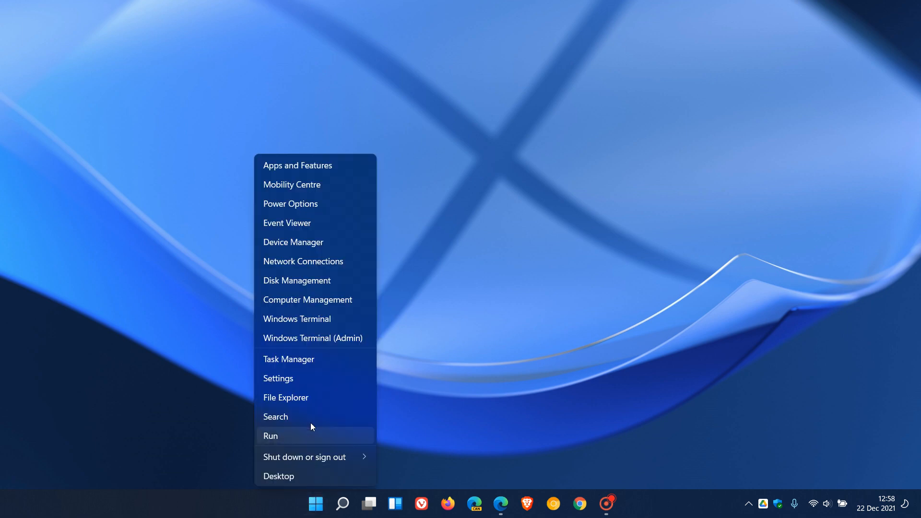
Launch Device Manager and bring up the Intel(R) Iris(R) Xe Graphics properties
click(294, 242)
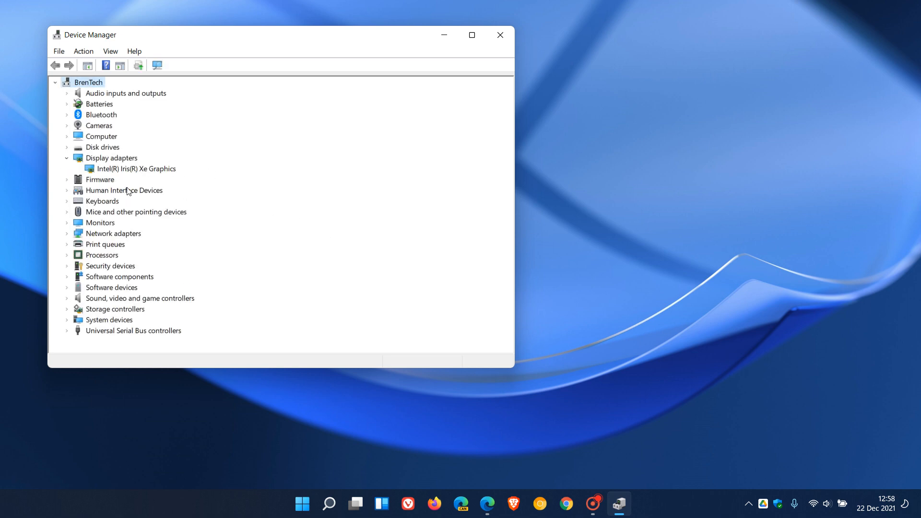
mouse_move(151, 173)
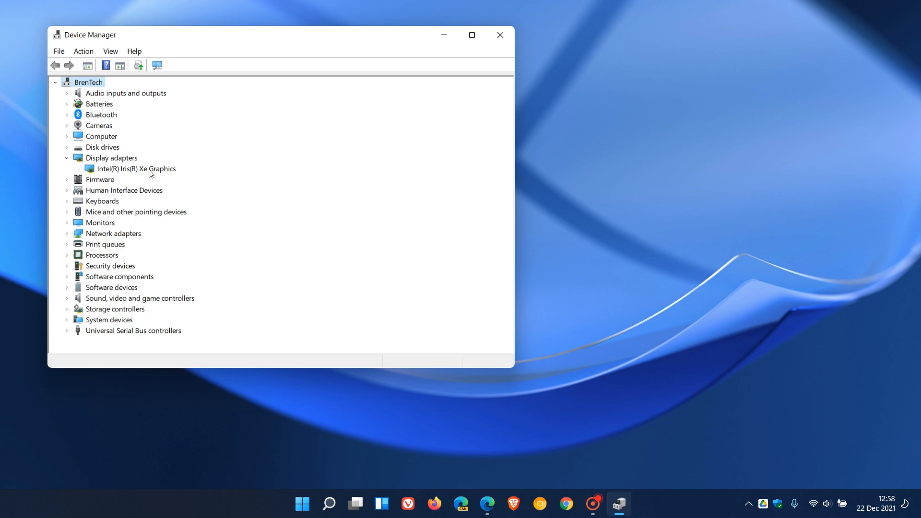
double_click(136, 168)
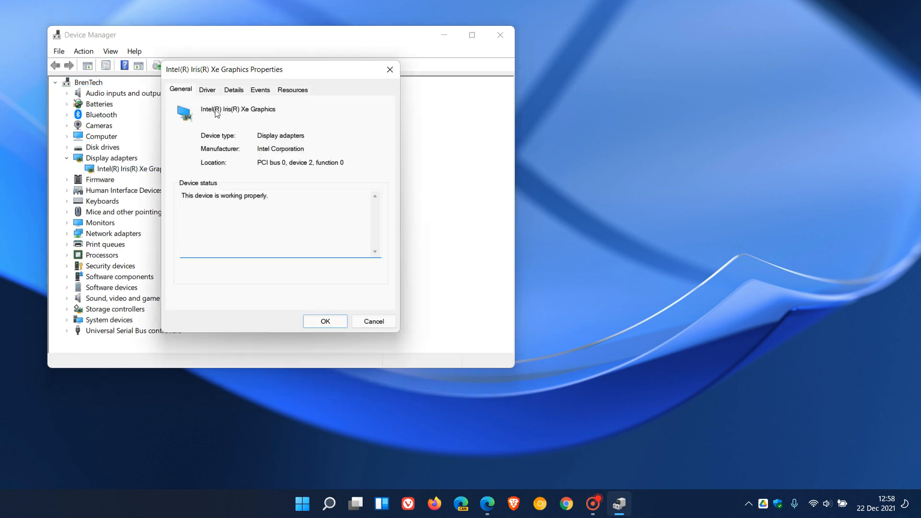
Read driver version 30.0.101.1191 on the Driver tab, then close the properties with OK
click(207, 90)
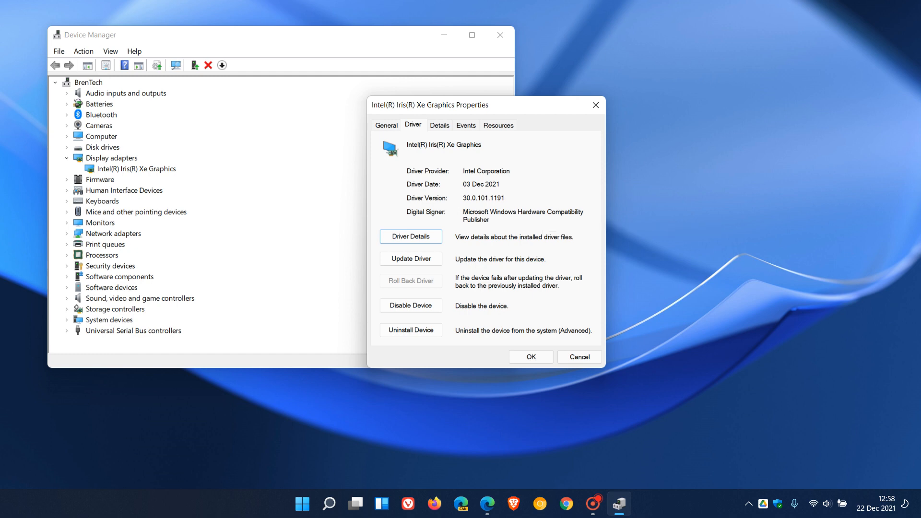
mouse_move(524, 215)
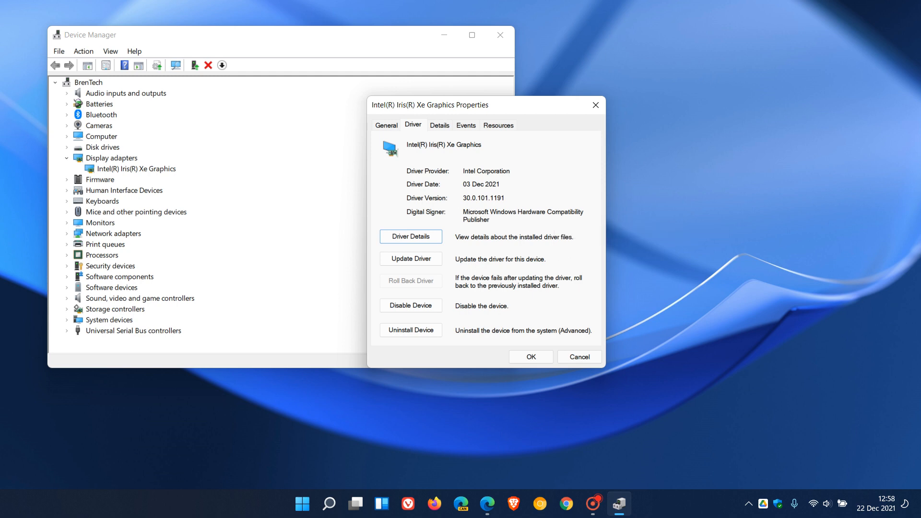
mouse_move(507, 213)
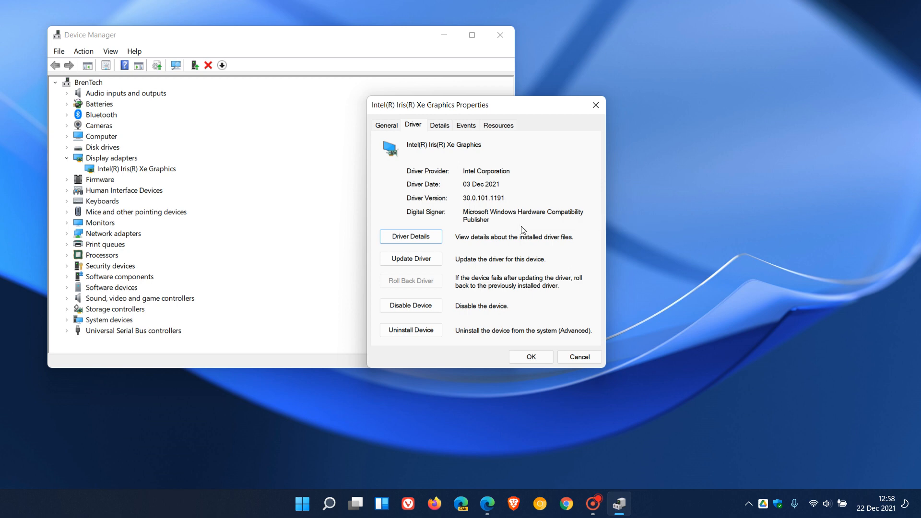
mouse_move(541, 228)
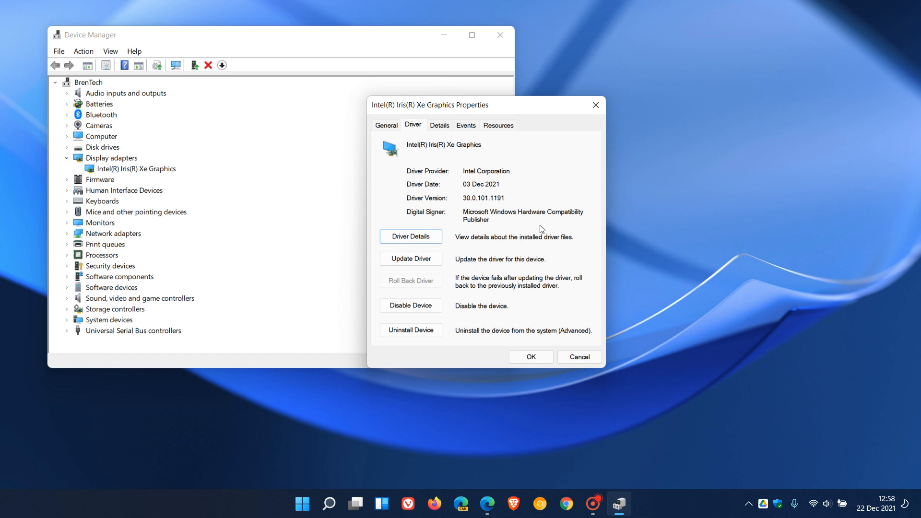
click(579, 356)
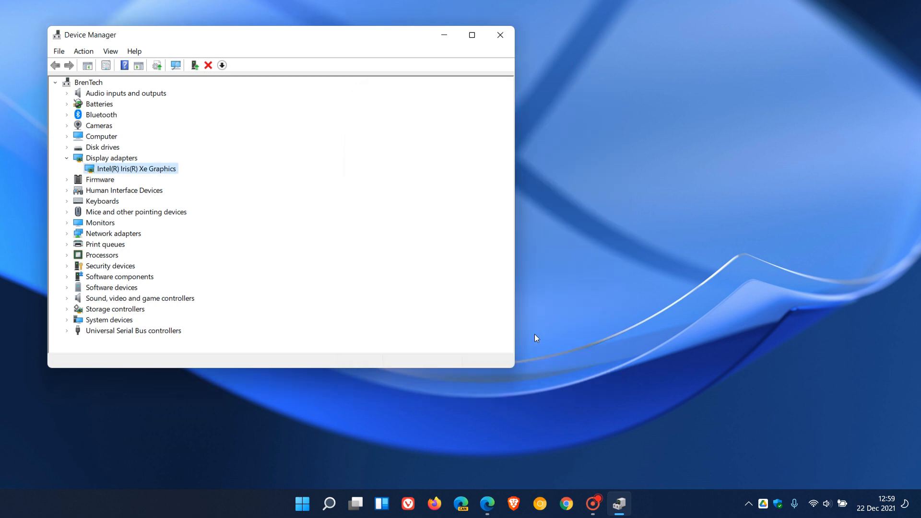
Close Device Manager and bring Edge up on the Intel Driver & Support Assistant page
click(500, 34)
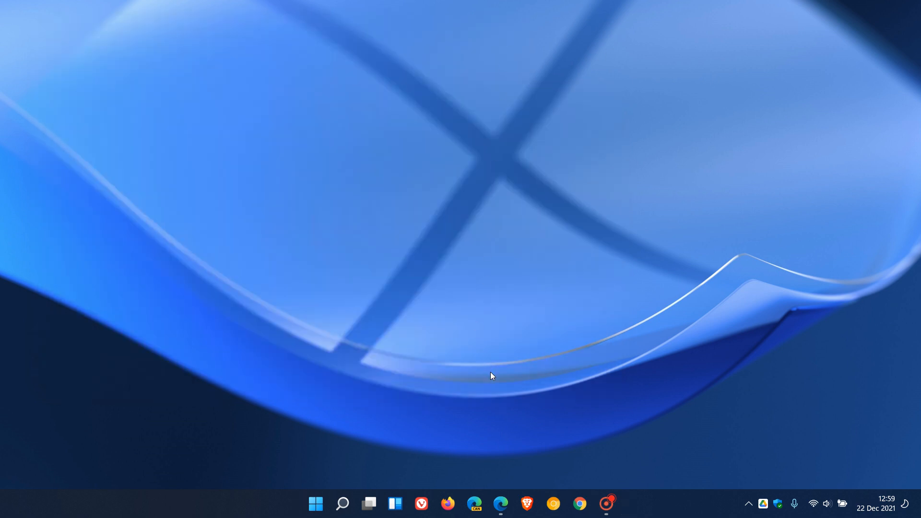
click(501, 504)
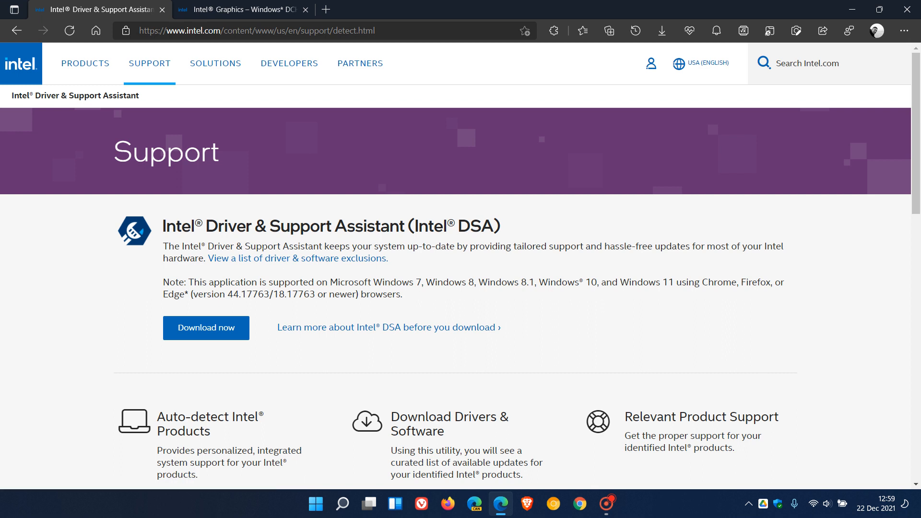
mouse_move(217, 373)
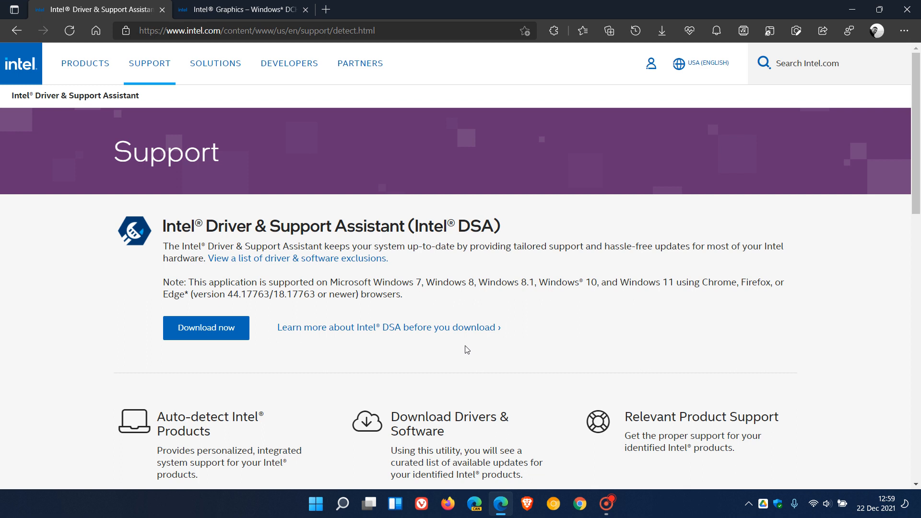
mouse_move(479, 343)
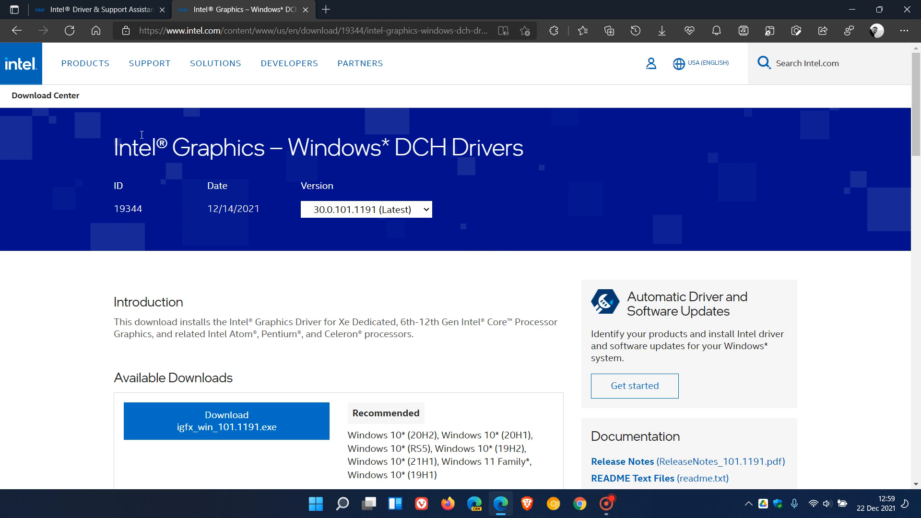
mouse_move(392, 167)
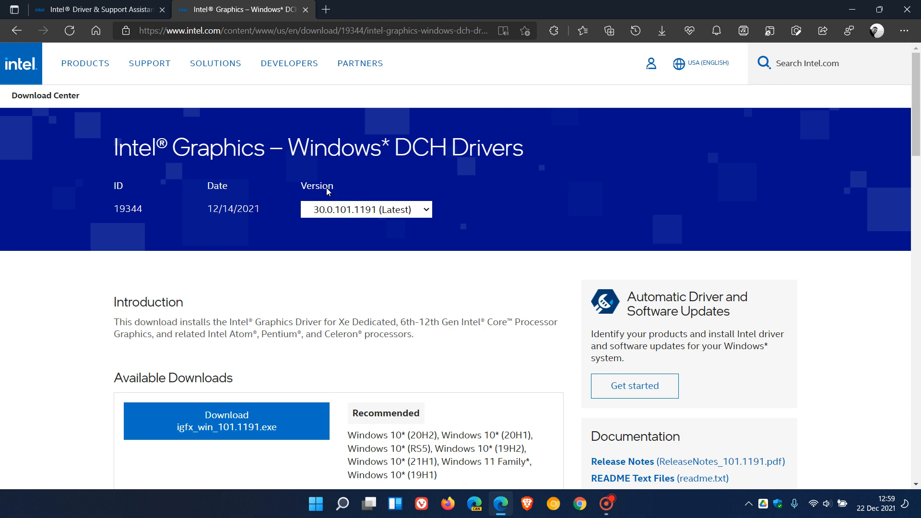
mouse_move(357, 228)
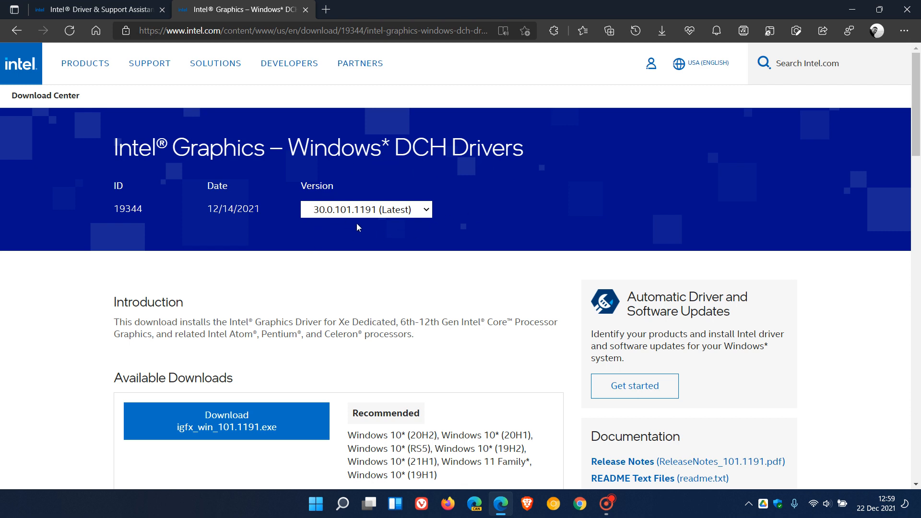
Scroll the DCH Drivers page through Available Downloads for 30.0.101.1191 and back to the top
scroll(down, 3)
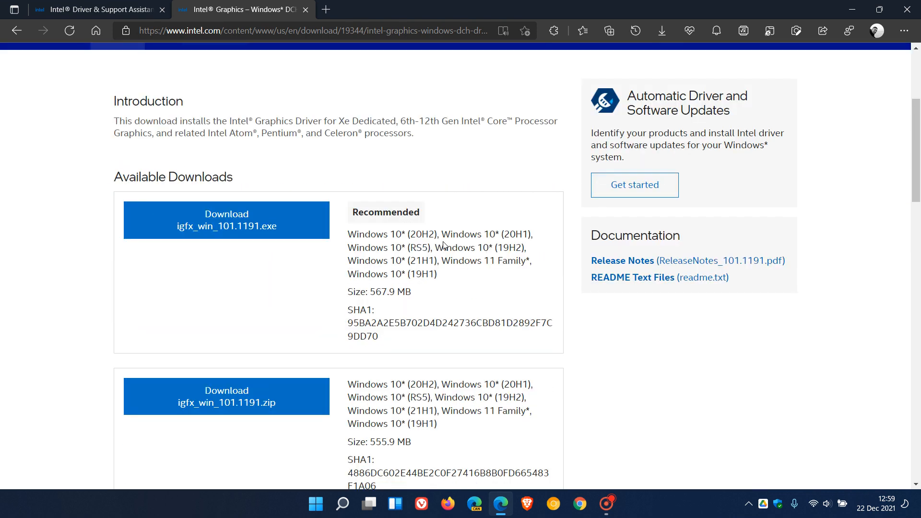
scroll(down, 3)
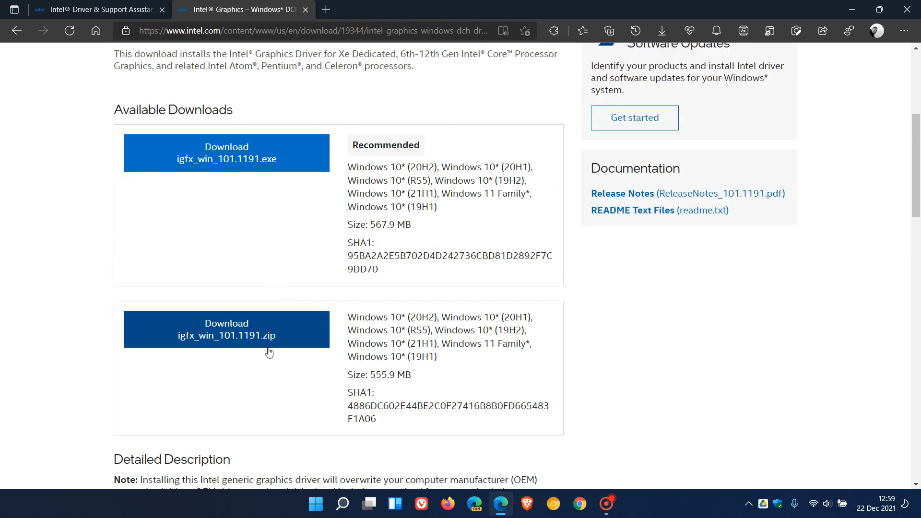
mouse_move(439, 240)
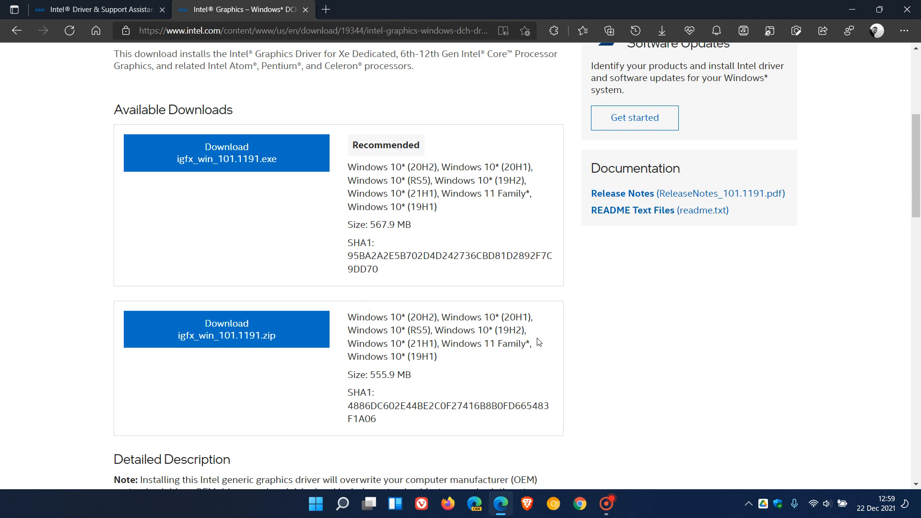
mouse_move(576, 344)
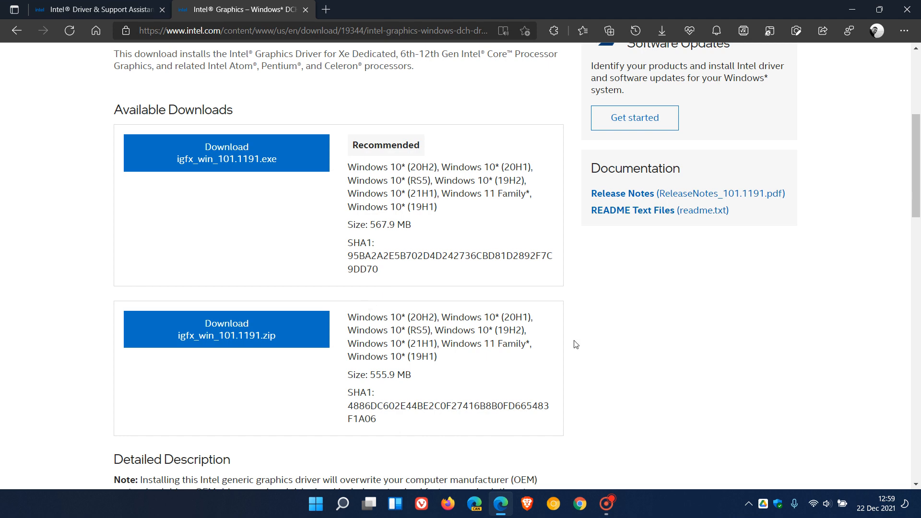
scroll(up, 3)
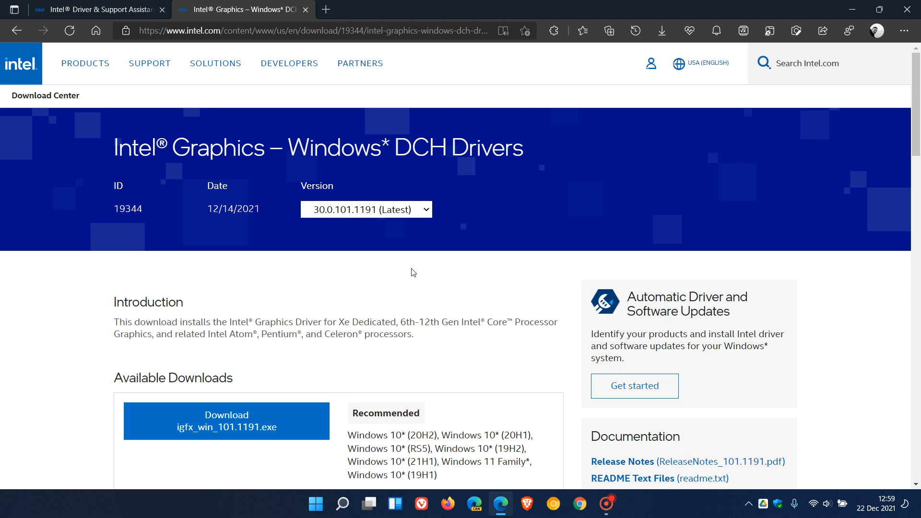
mouse_move(441, 270)
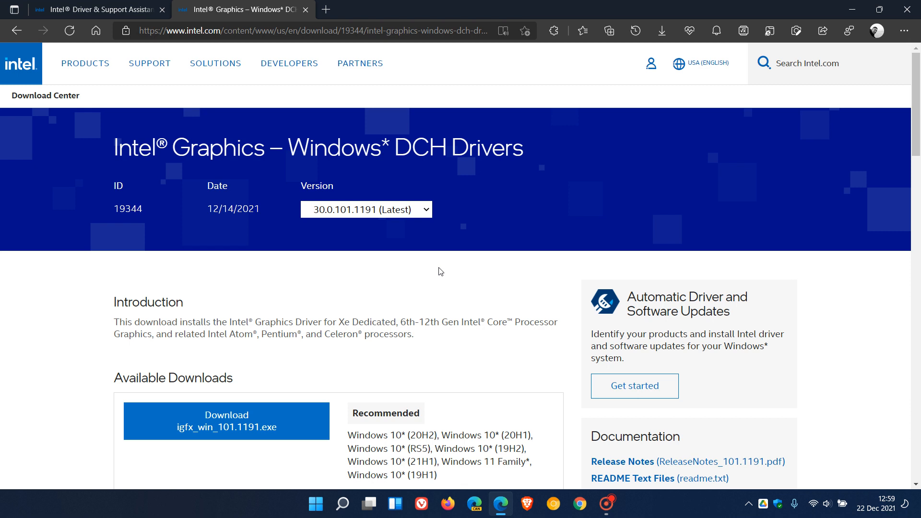
mouse_move(498, 280)
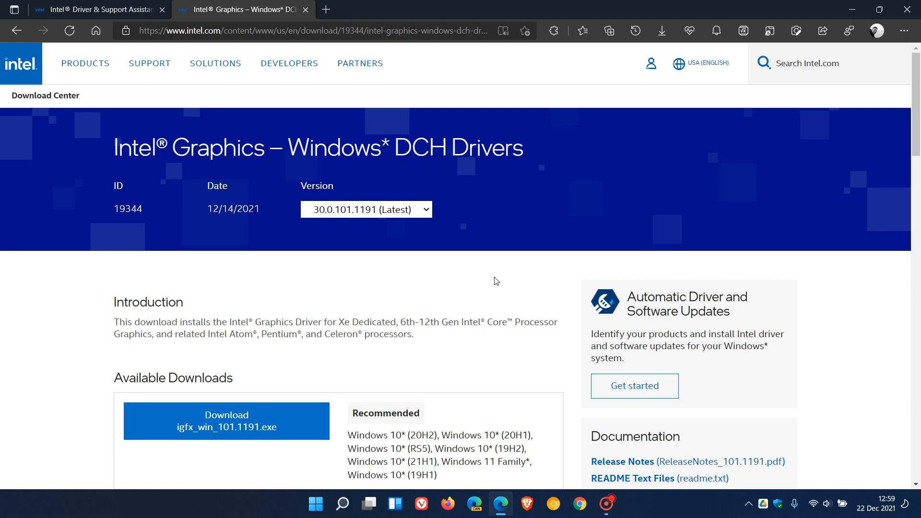
mouse_move(467, 279)
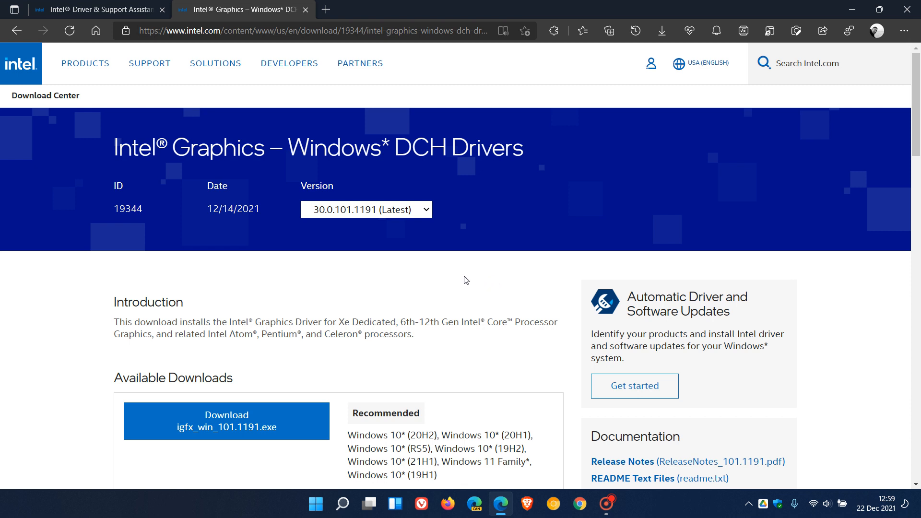
mouse_move(528, 282)
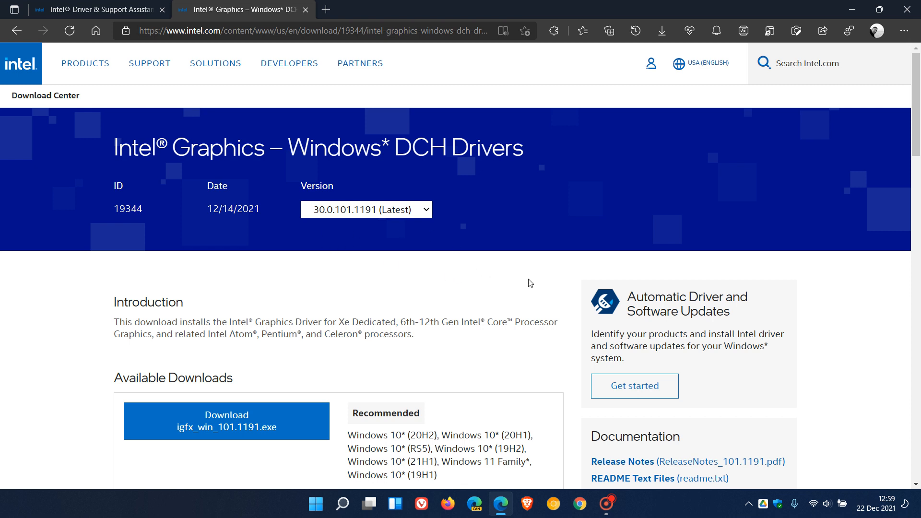
mouse_move(673, 106)
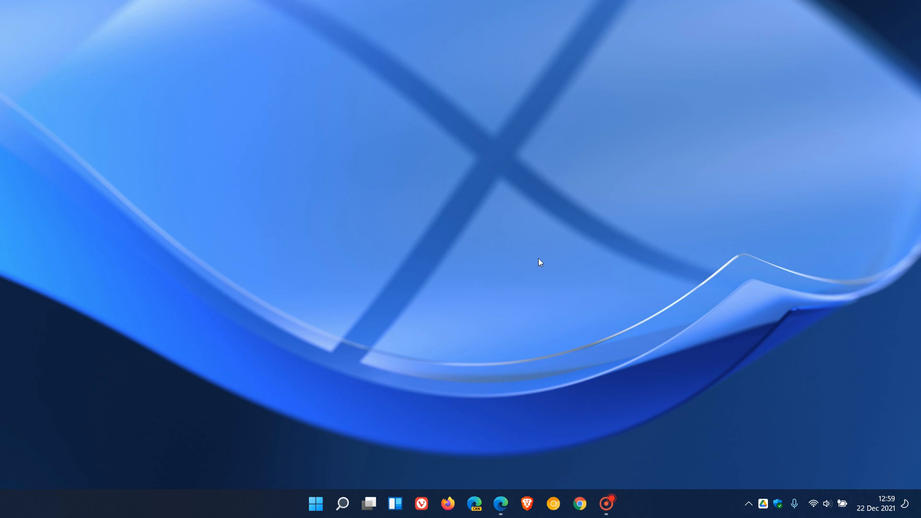
mouse_move(585, 263)
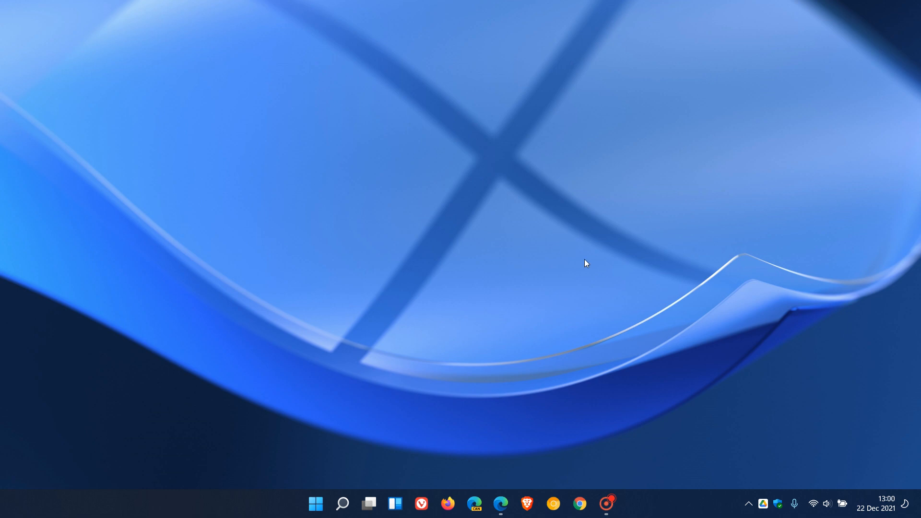